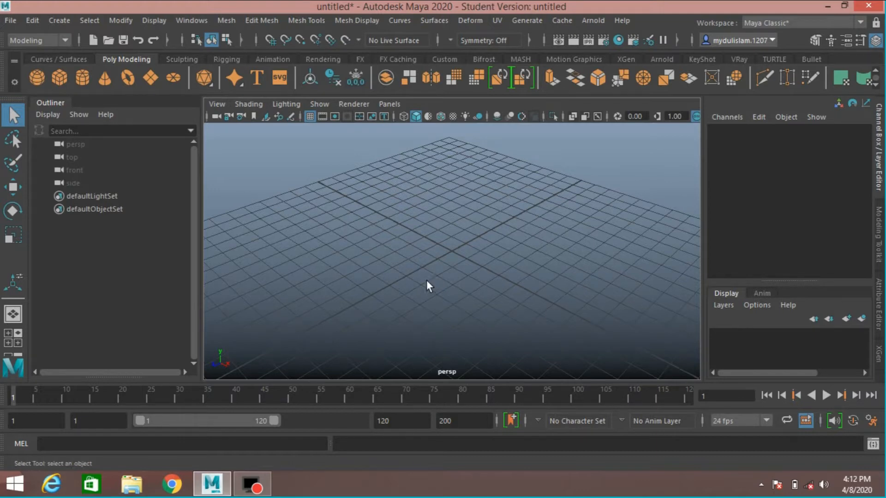
mouse_move(60, 20)
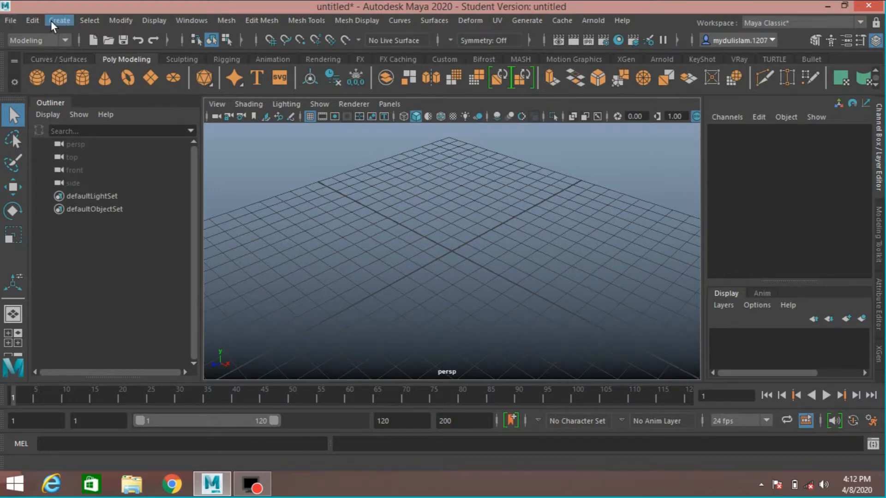
Step: Create a polygon pipe and raise its Thickness to 7.2 in the Channel Box
click(59, 22)
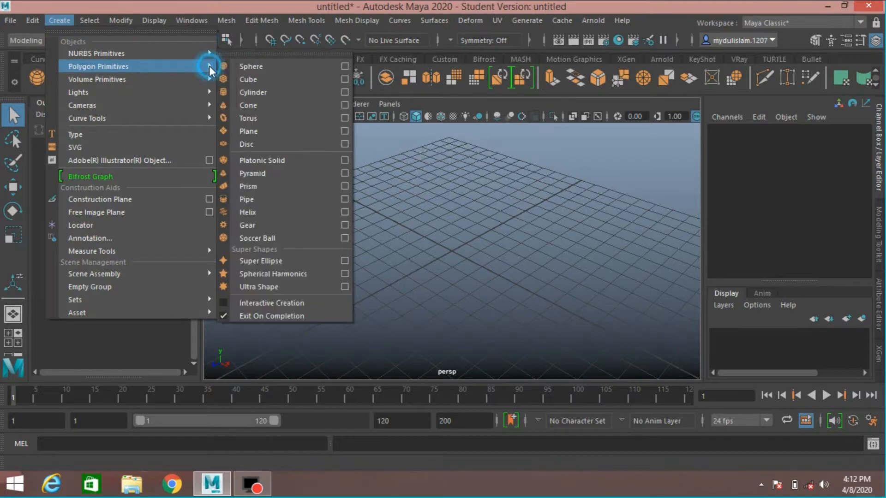
click(246, 200)
text(8)
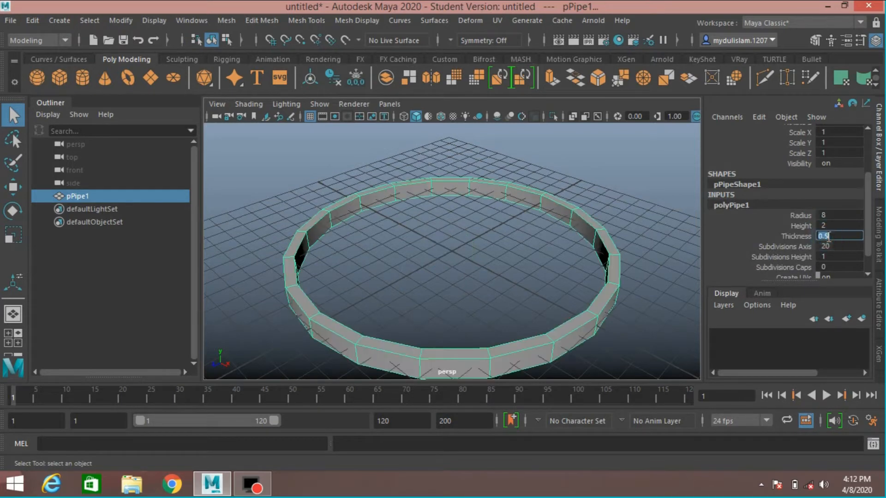
text(7)
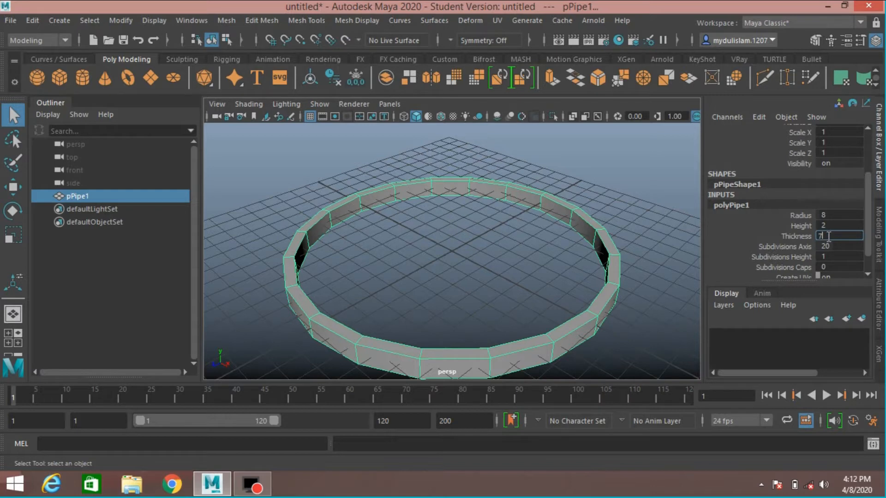
text(7.2)
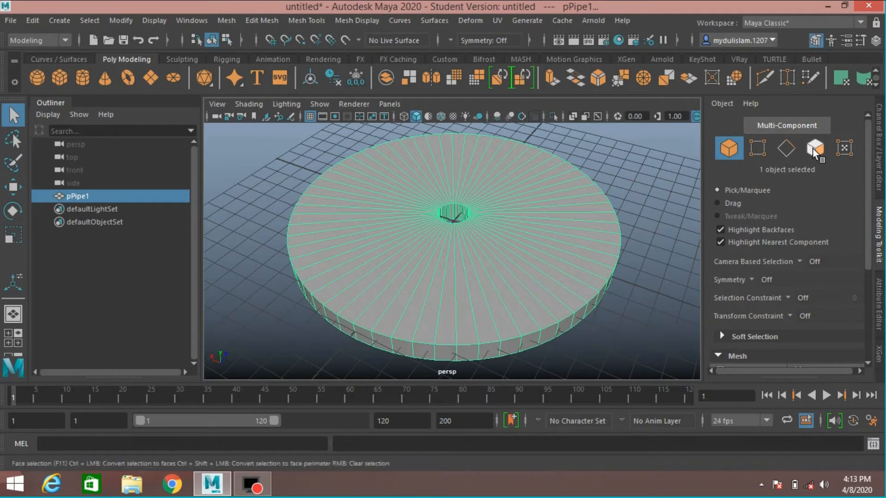
Step: In Face mode select the wedge's top, underside and inner-wall faces, 28 in total
click(815, 148)
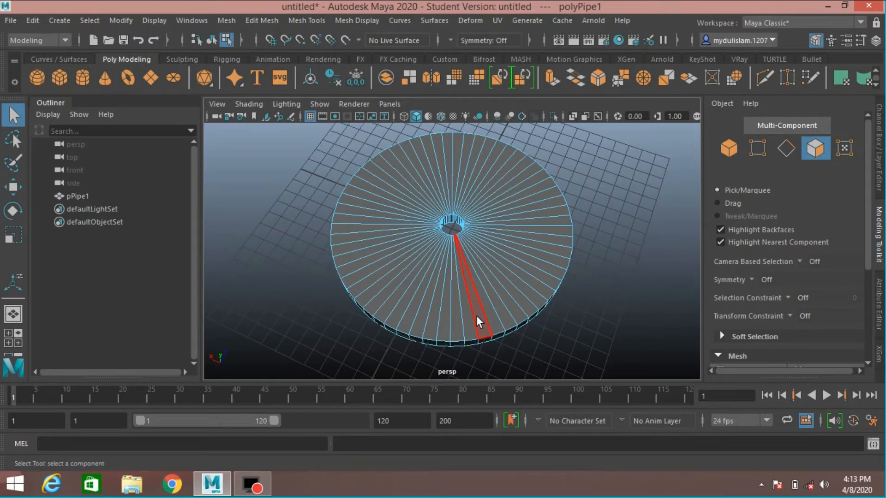
click(471, 322)
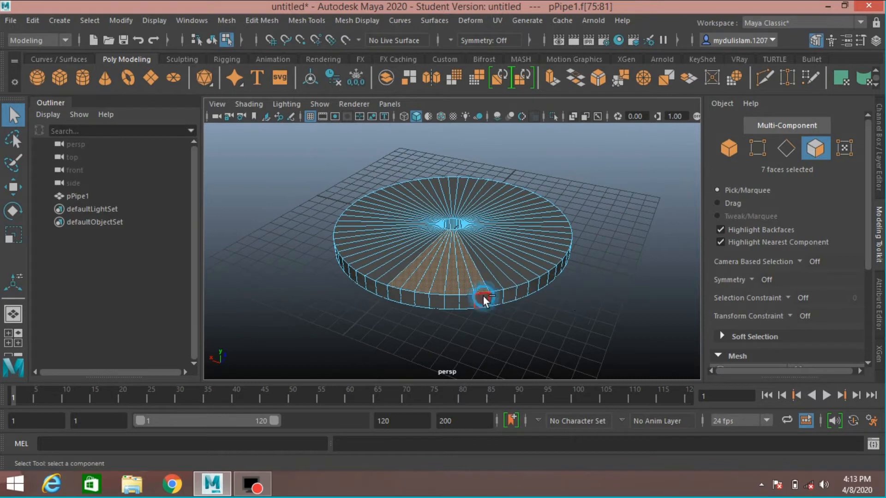
click(483, 297)
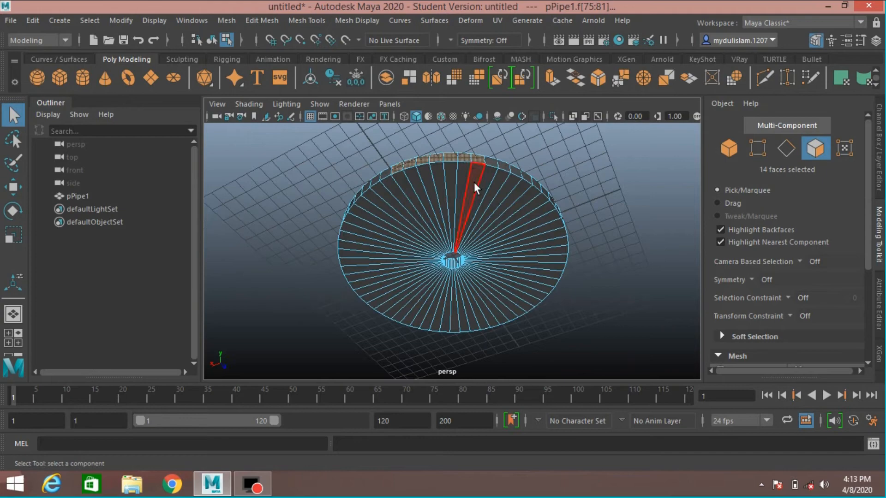
click(412, 195)
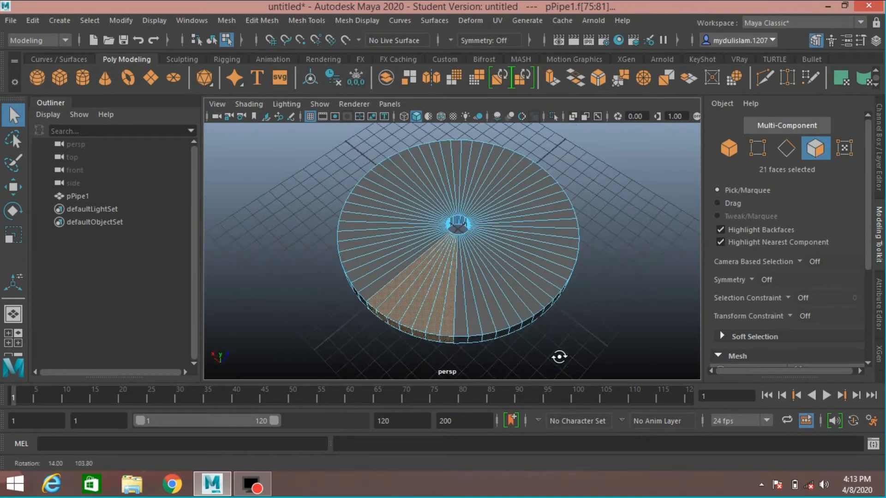
scroll(down, 3)
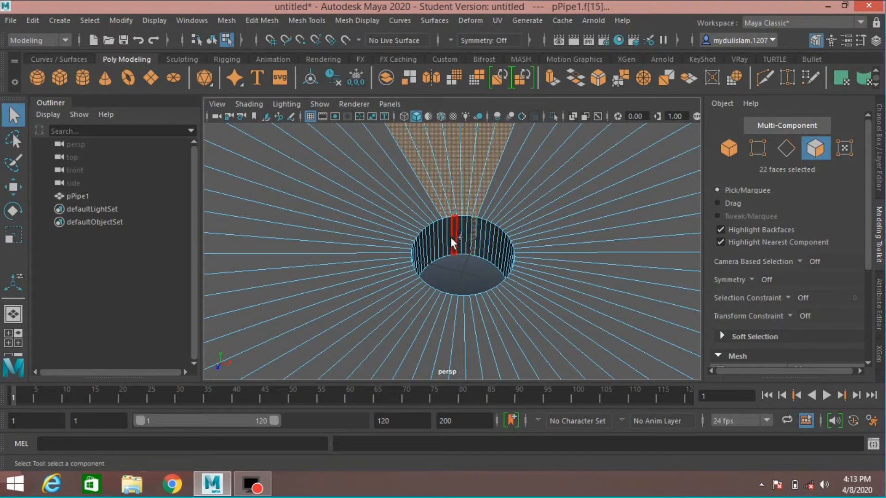
click(447, 237)
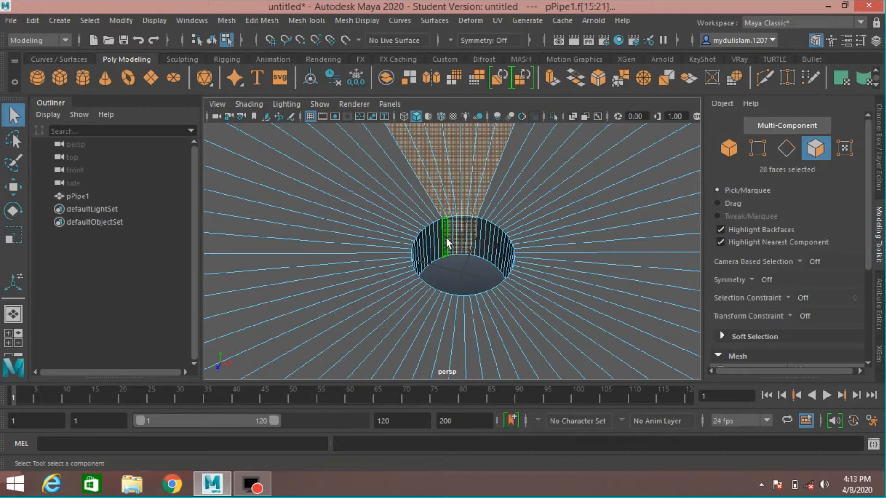
click(89, 20)
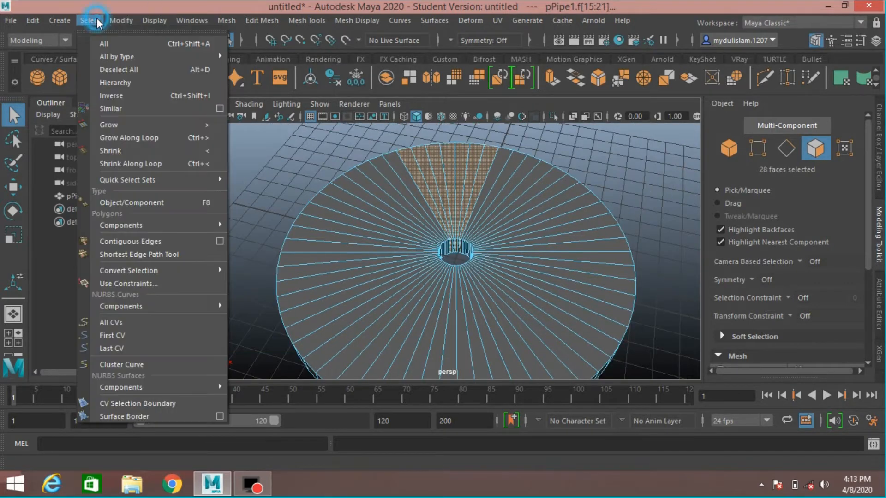
mouse_move(136, 95)
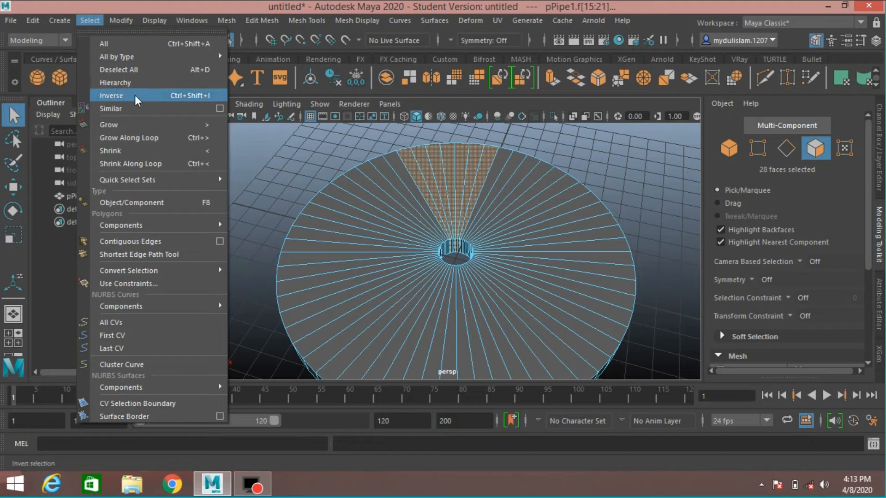
Step: Invert the selection, delete the other faces and Fill Hole on the wedge's open sides
click(112, 95)
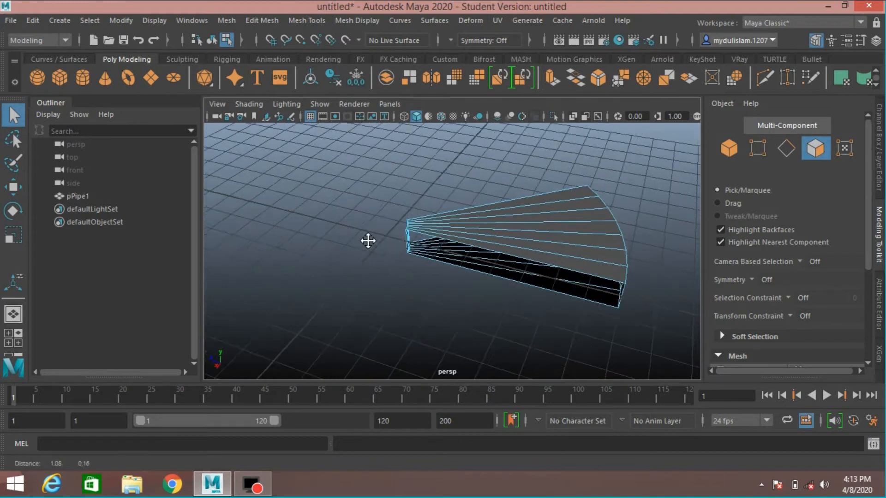
click(786, 148)
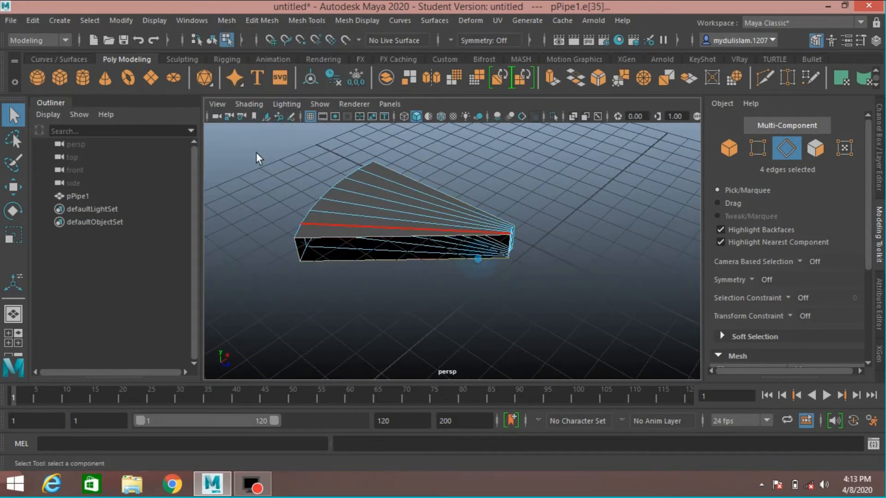
click(226, 20)
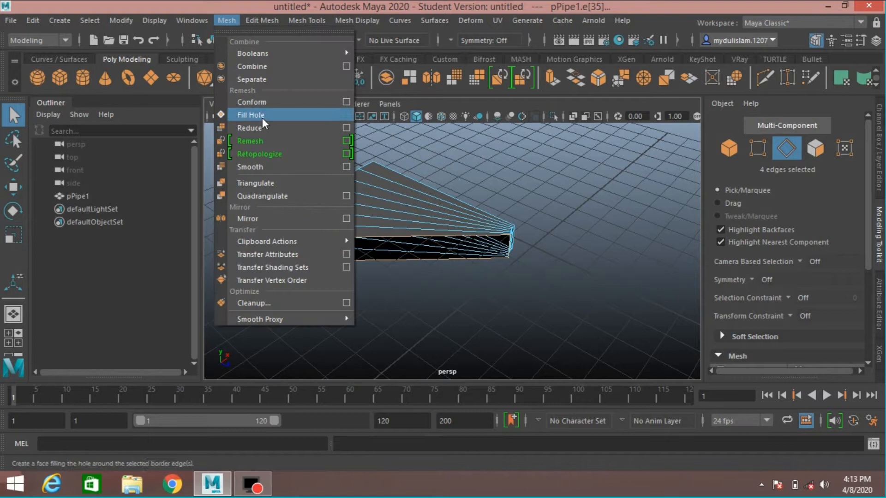
click(250, 116)
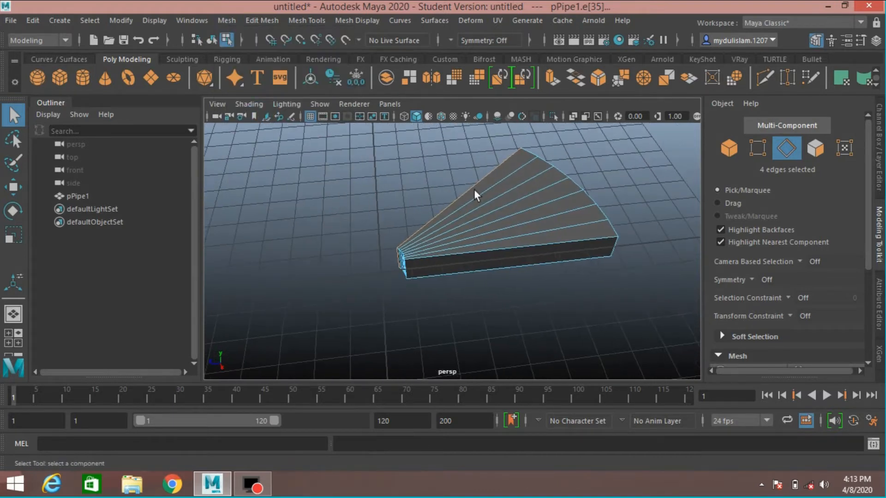
click(33, 20)
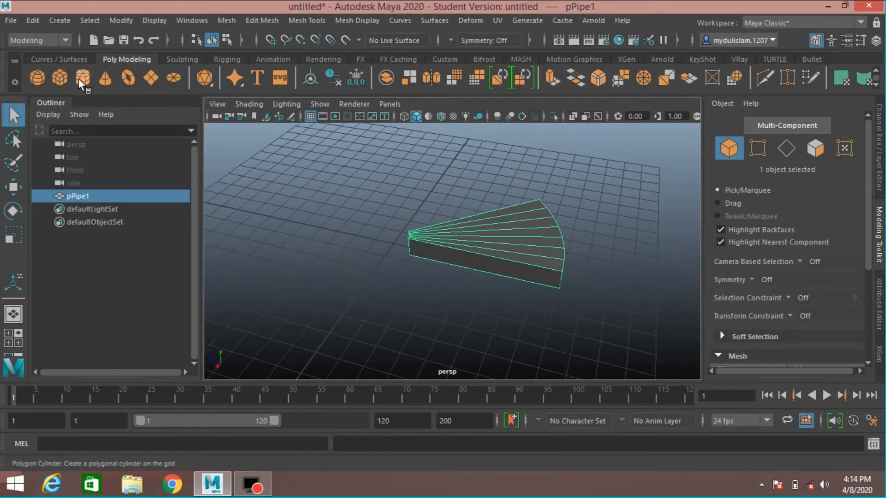
Step: Create the central polygon cylinder, scale its top edges and select its 20 top-cap faces
click(59, 78)
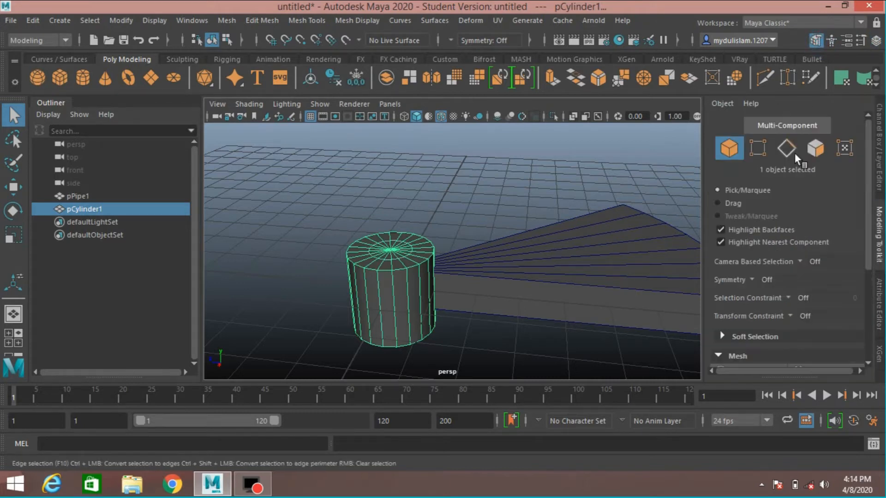
click(786, 148)
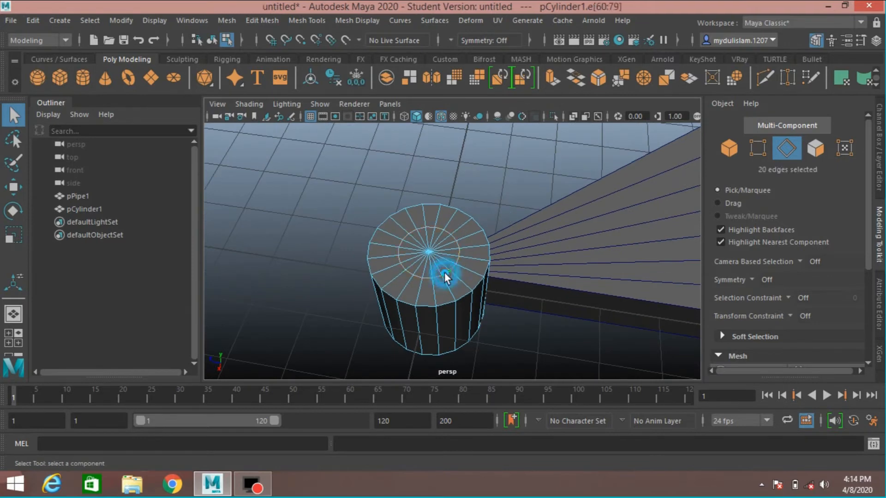
key(r)
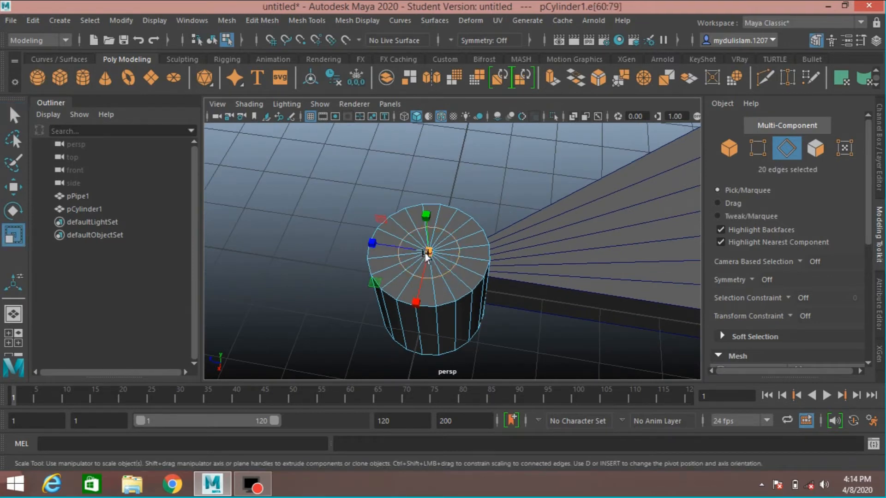
click(426, 252)
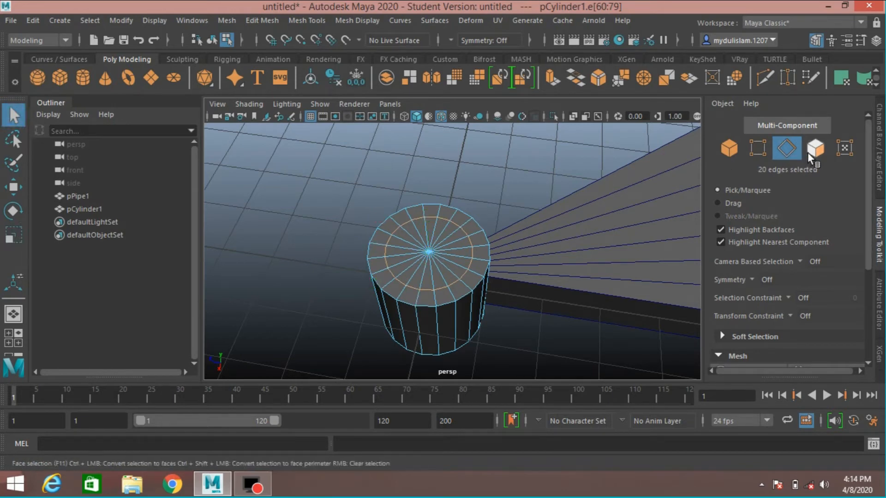
click(815, 147)
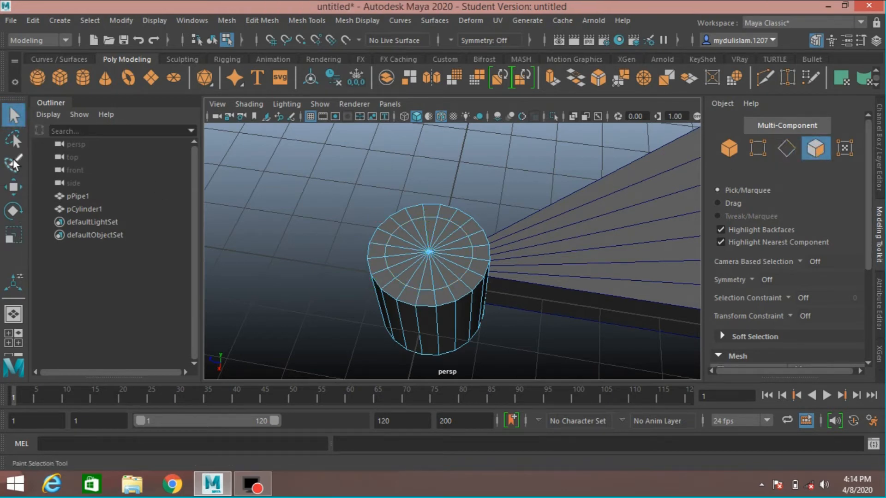
mouse_move(14, 164)
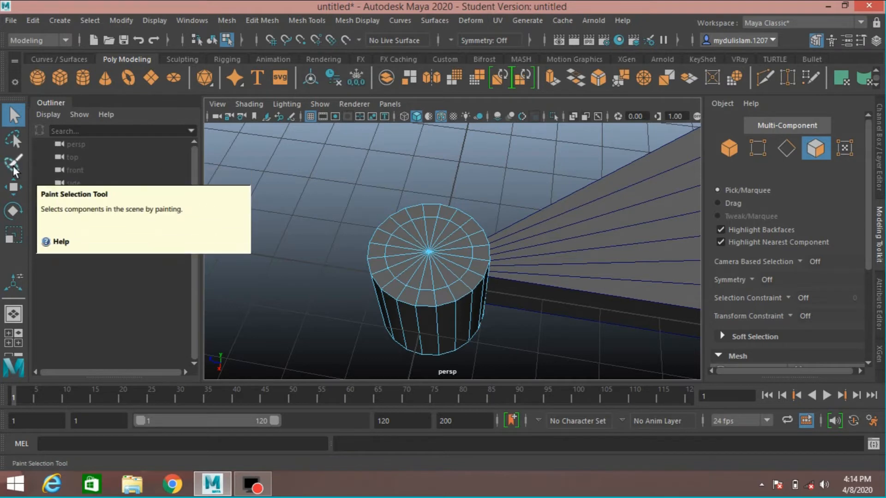
click(432, 258)
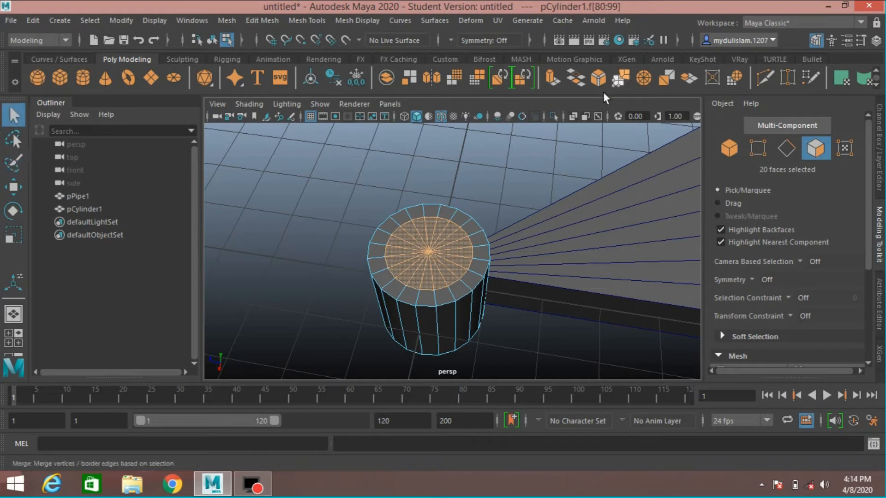
Step: Extrude the top cap faces inward, bevel the raised lip and return to Object mode
click(261, 20)
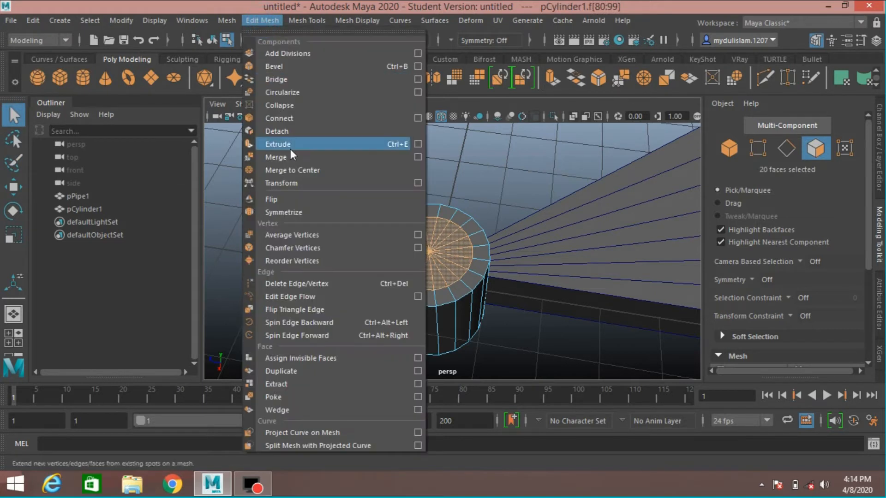
click(277, 144)
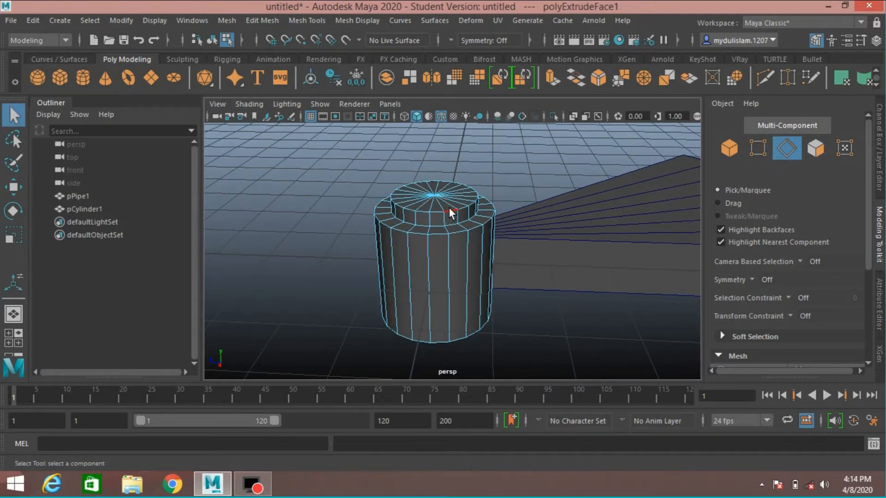
click(449, 213)
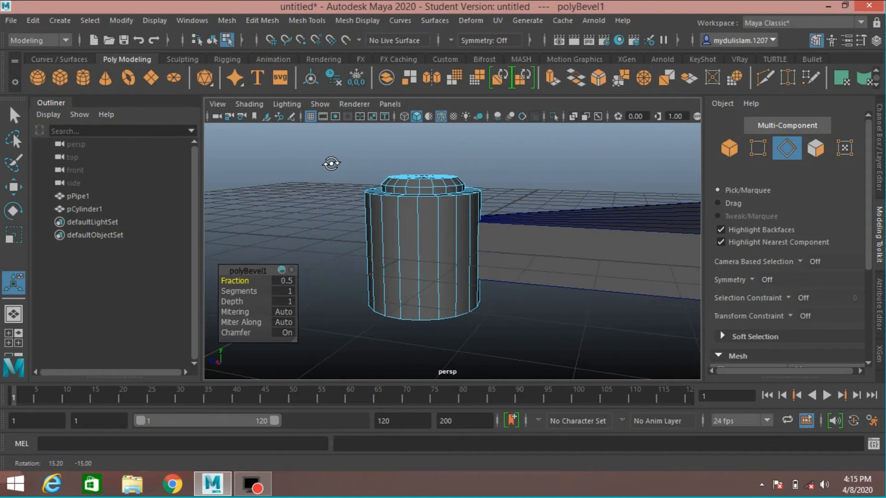
click(84, 208)
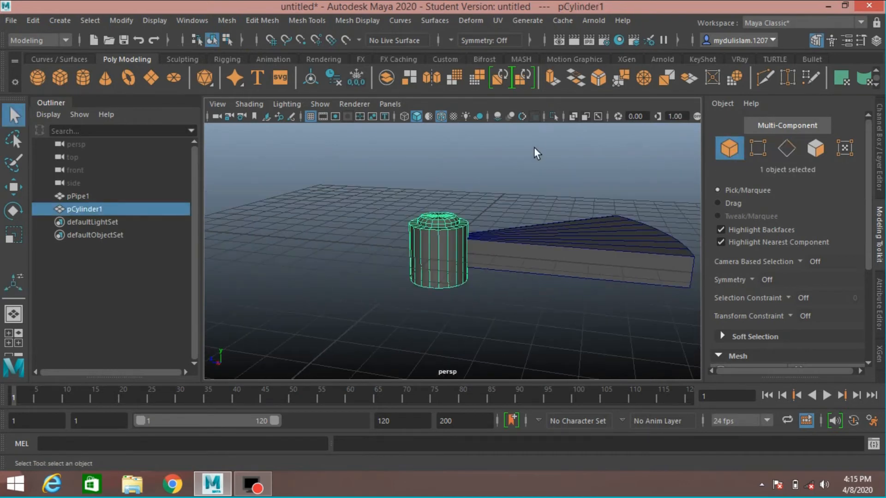
Step: Create a second cylinder at the wedge's outer corner and stretch it into a tall thin post
click(32, 21)
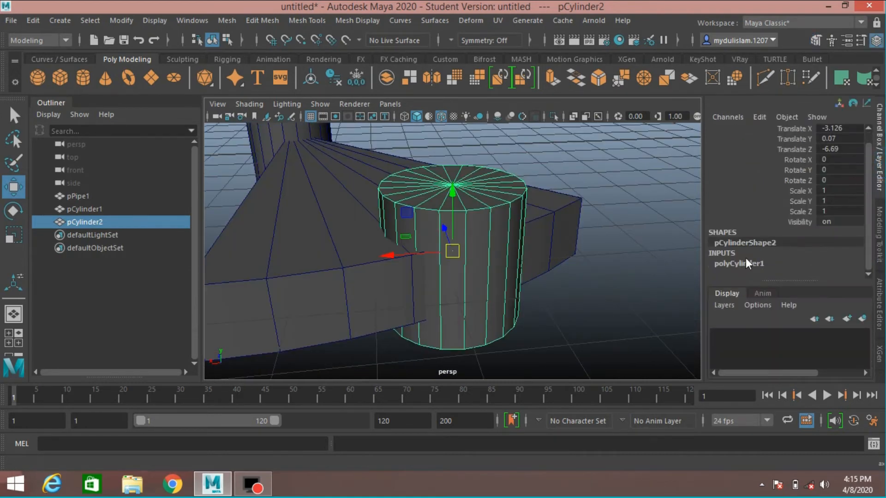
click(738, 263)
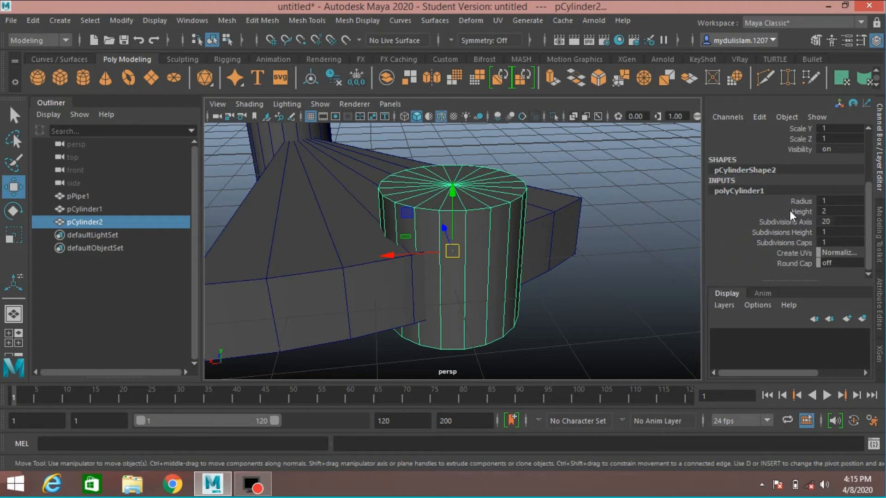
click(799, 200)
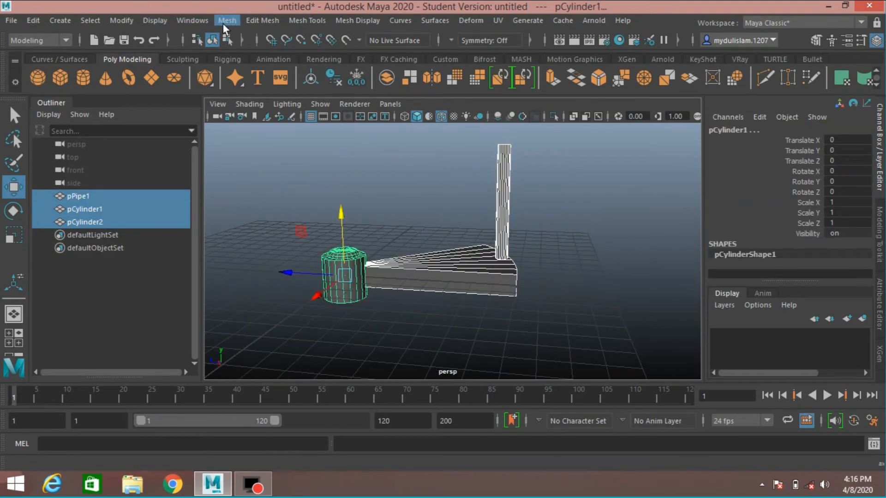
Step: Combine wedge, column and post into one mesh and place a raised, rotated duplicate
click(33, 21)
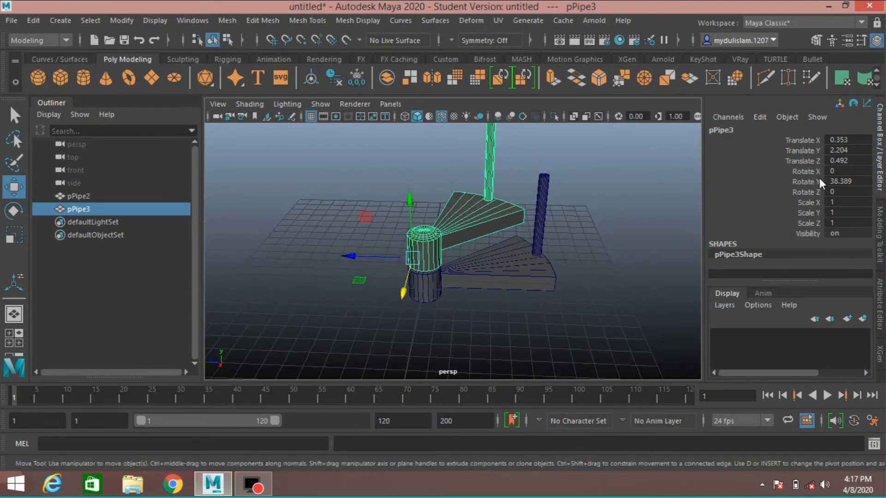
Step: Duplicate with Transform repeatedly until ten steps (pPipe4 to pPipe11) spiral up the column
double_click(844, 182)
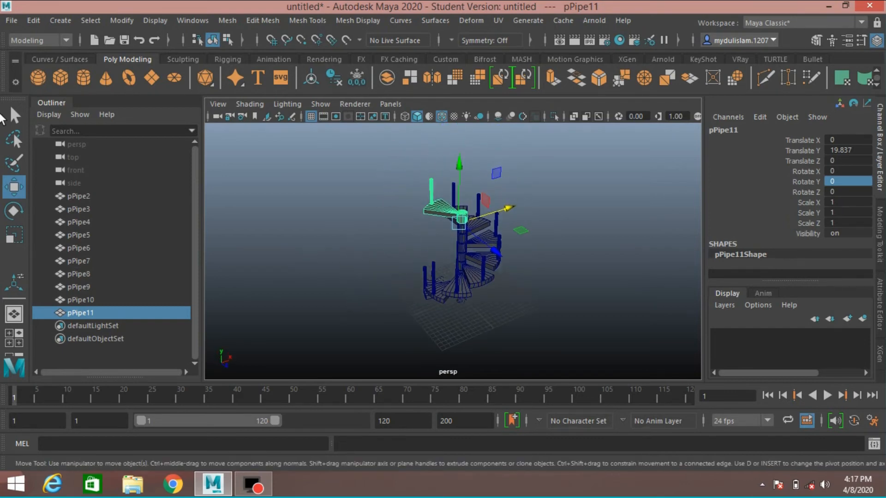
Step: Create a polygon helix around the staircase with Width 16 and select its Radius
click(60, 20)
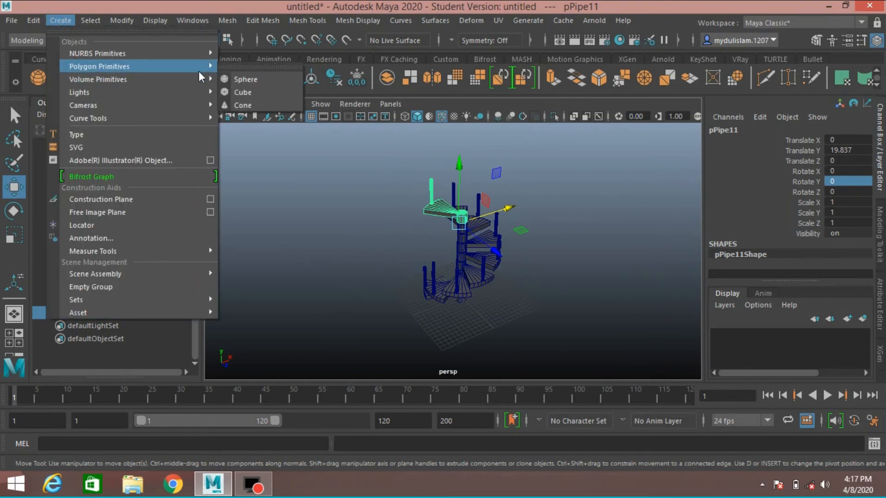
mouse_move(270, 220)
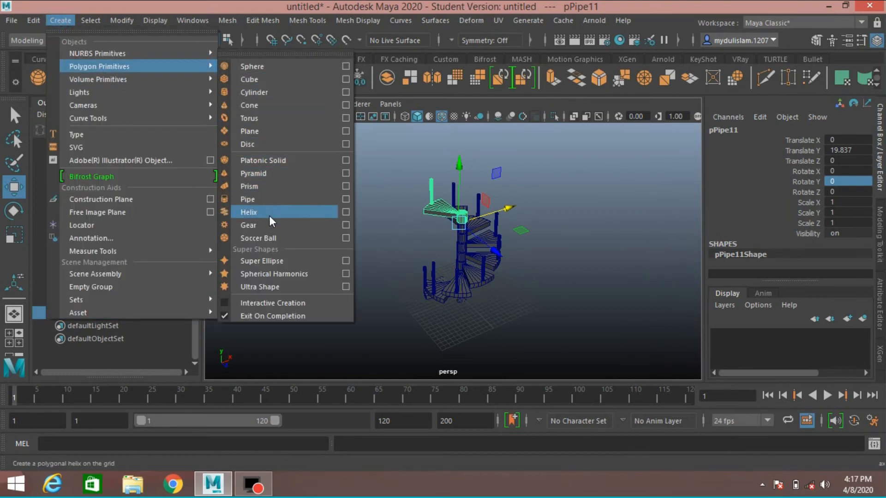
click(248, 212)
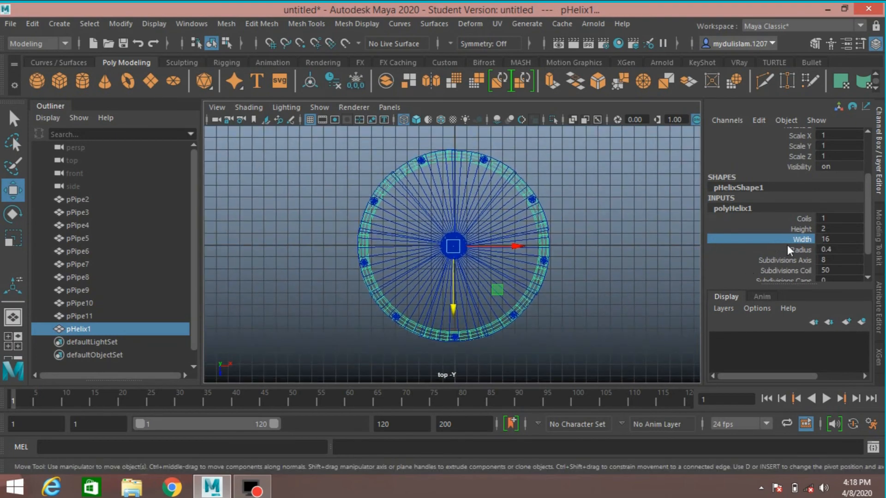
click(802, 250)
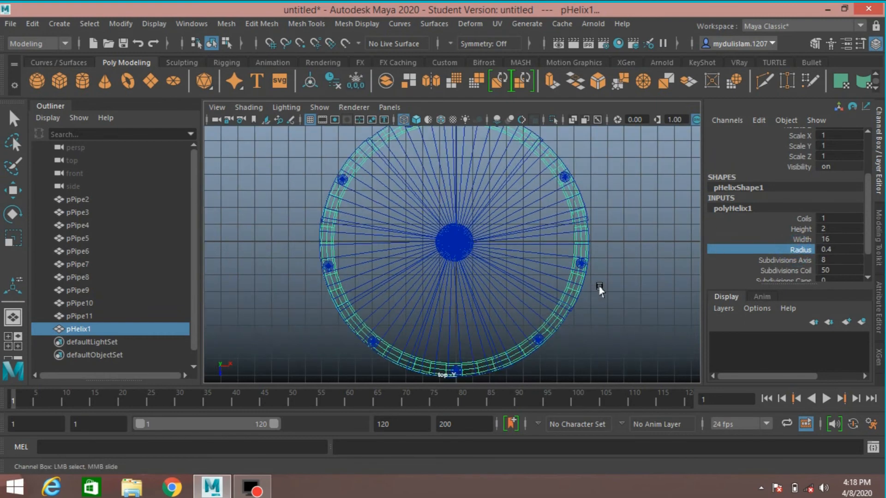